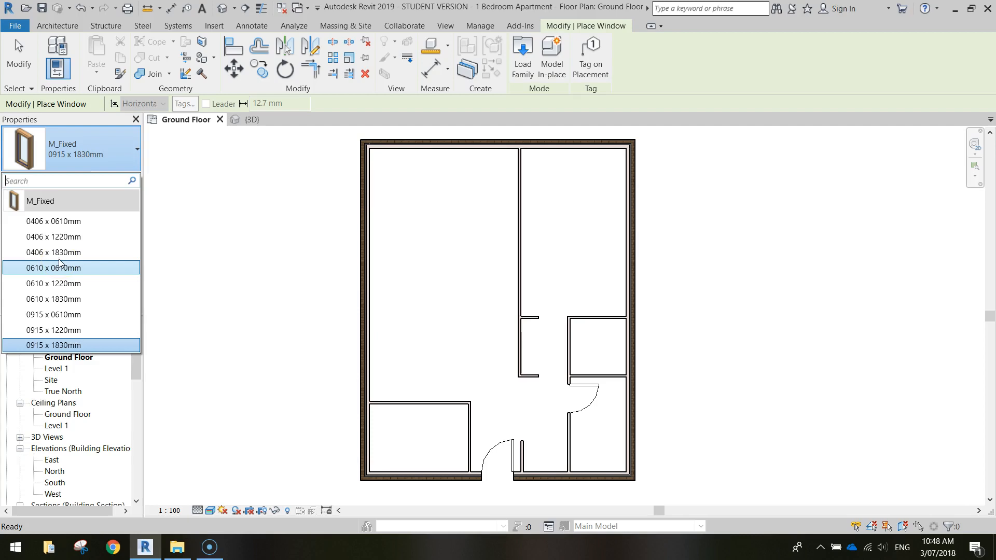
mouse_move(64, 344)
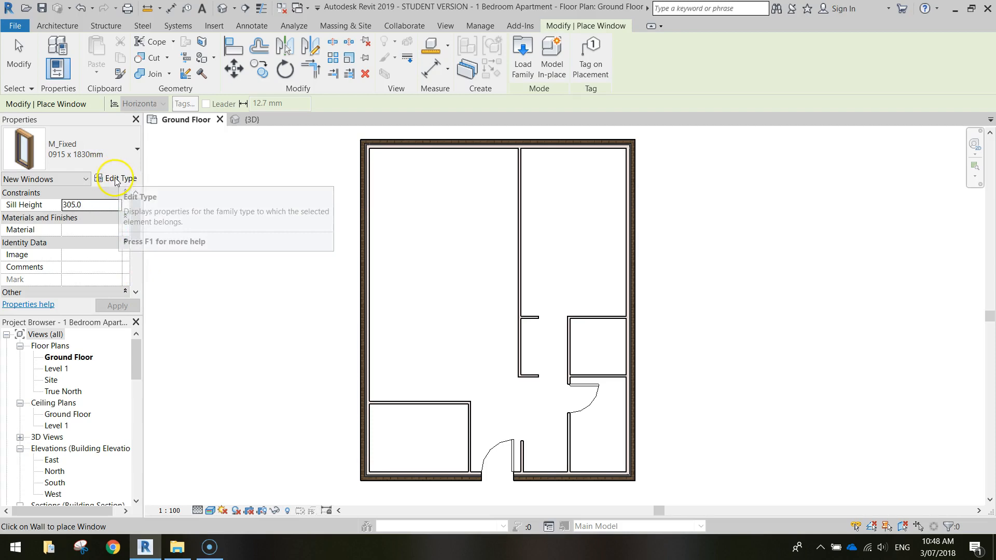
Bring up the type properties of the M_Fixed 0915 x 1830mm window.
click(115, 178)
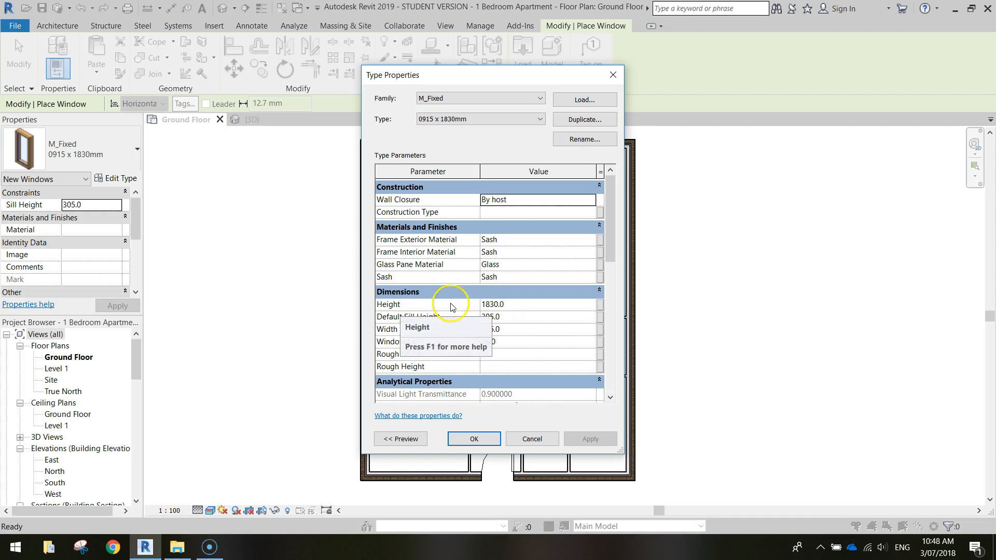
Confirm the fixed window type settings before placing the windows.
click(473, 438)
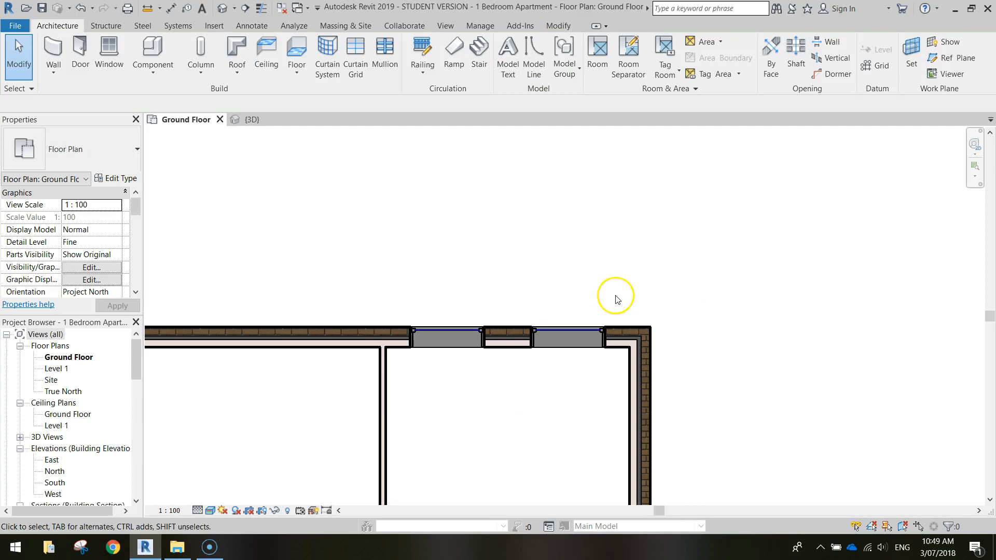
click(251, 119)
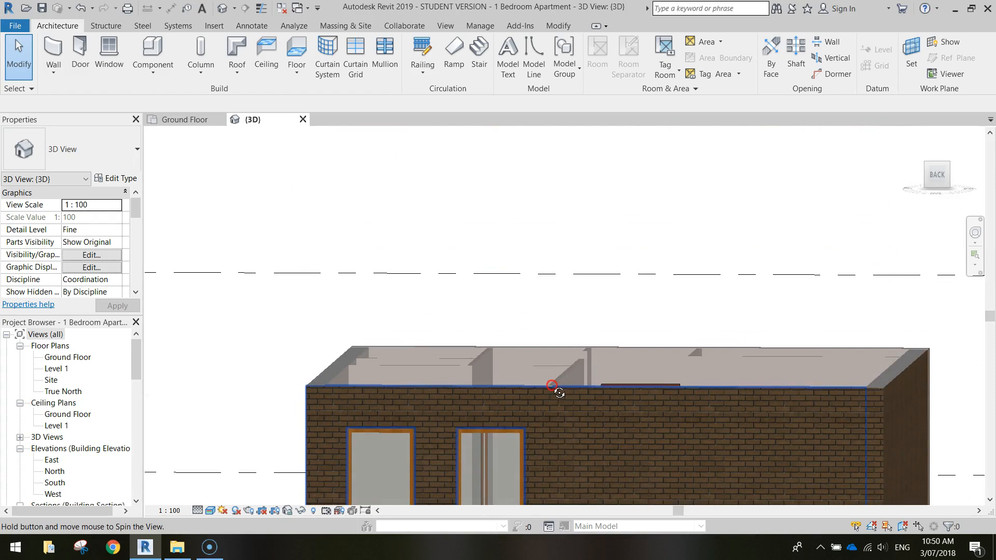
drag(553, 386, 635, 279)
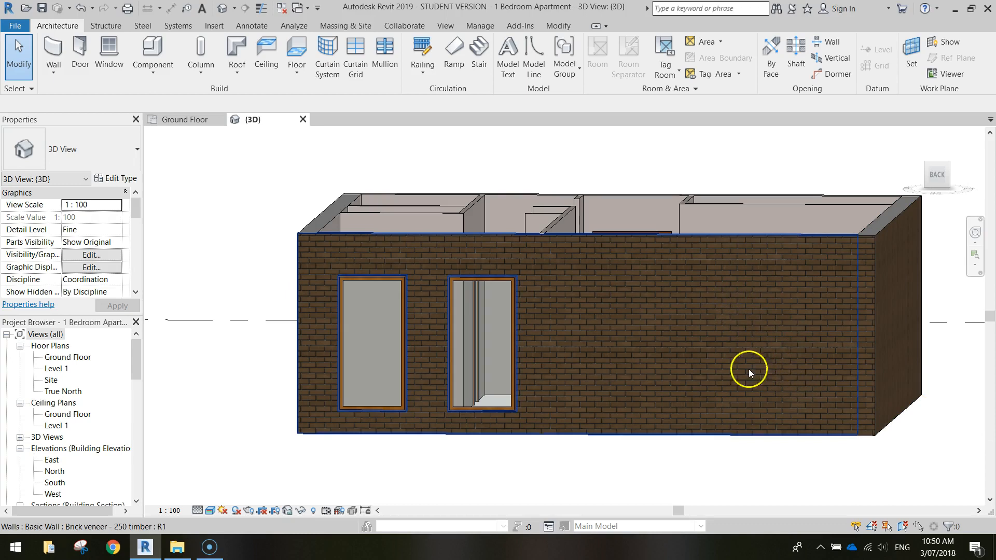
click(185, 119)
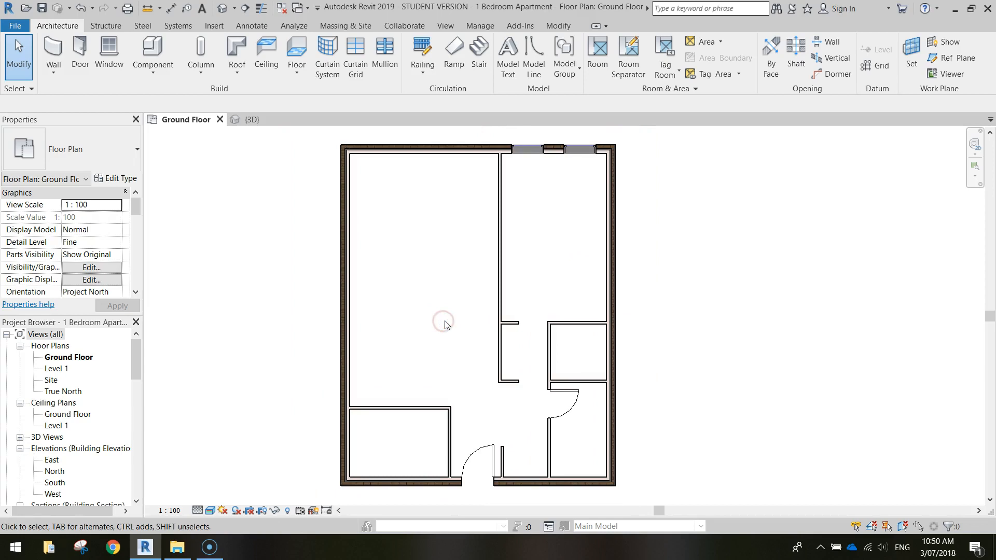
mouse_move(295, 50)
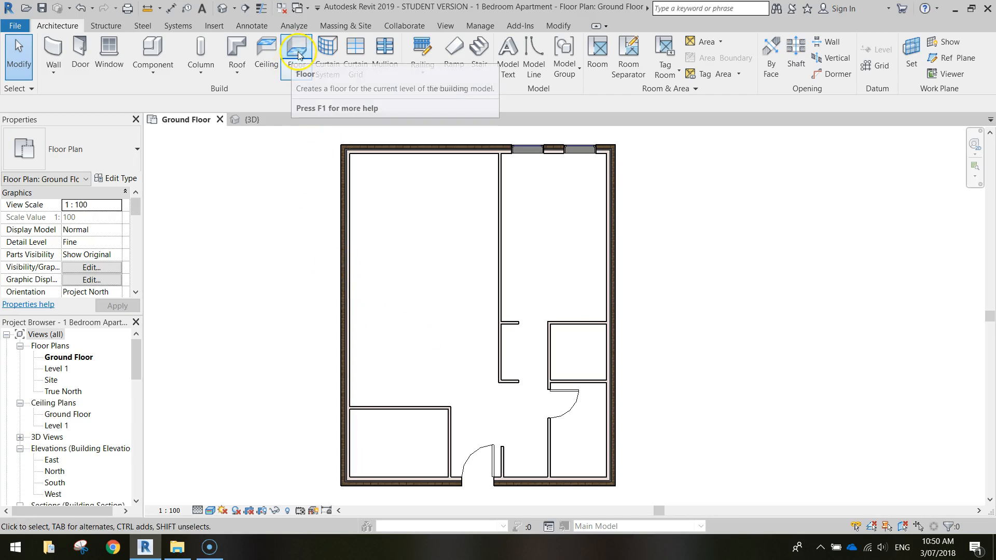
Create a floor slab bounded by the external walls and finish its boundary.
click(296, 49)
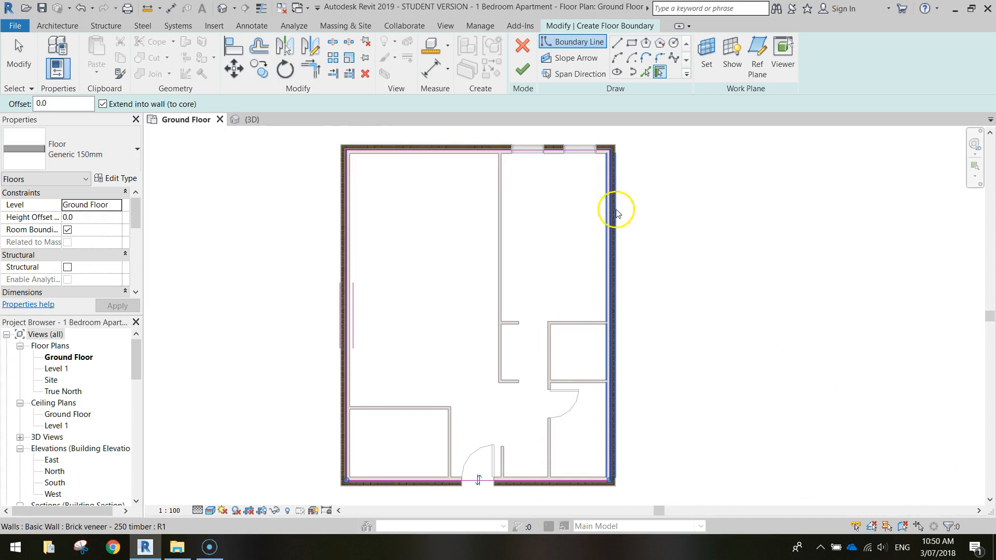
mouse_move(522, 69)
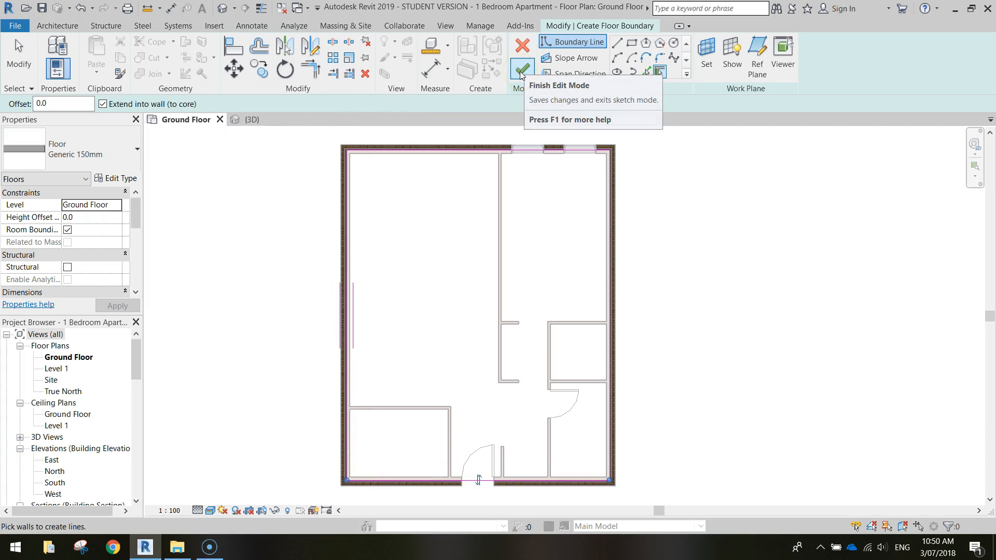
click(522, 68)
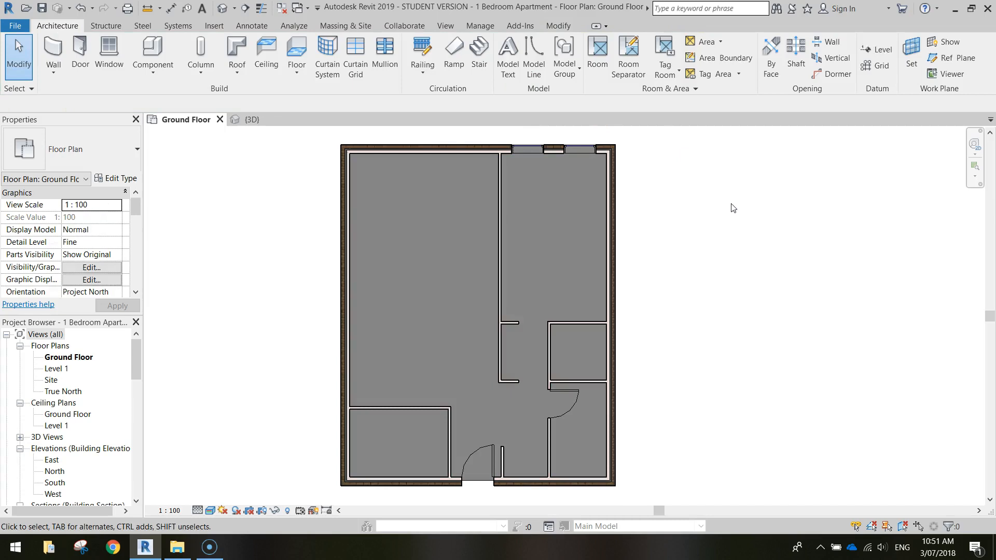
click(253, 119)
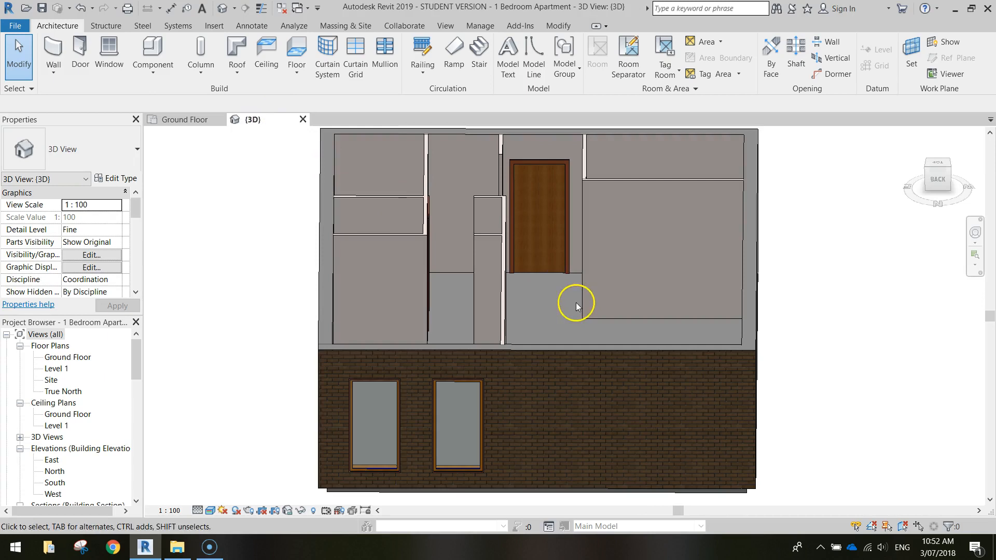
drag(576, 307, 572, 314)
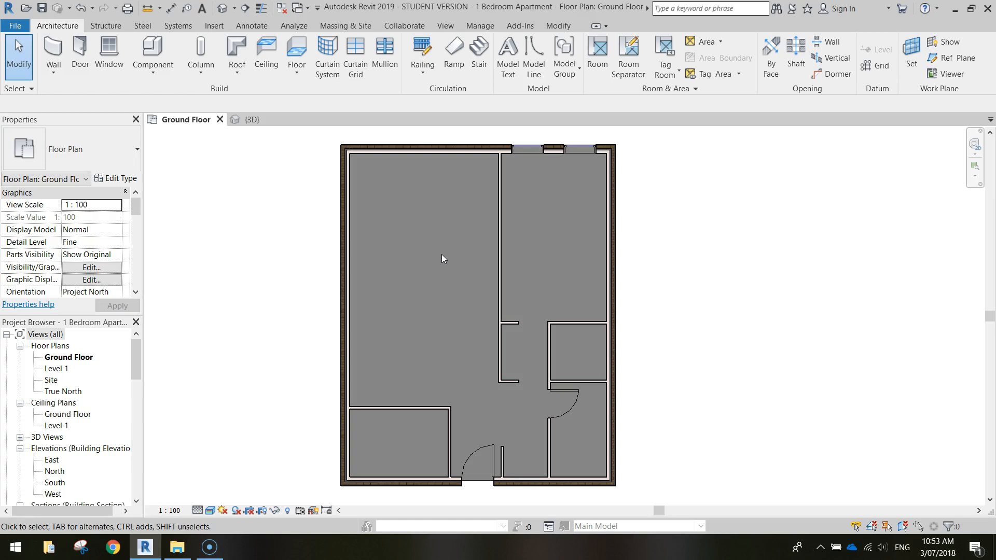
mouse_move(153, 52)
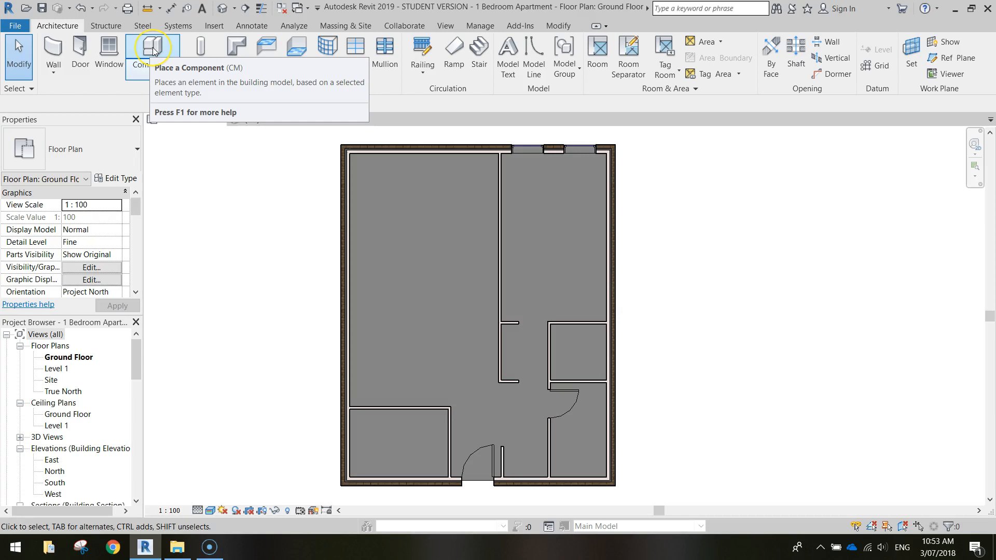
Load a sofa family from Furniture > Seating for placement in the living area.
click(153, 52)
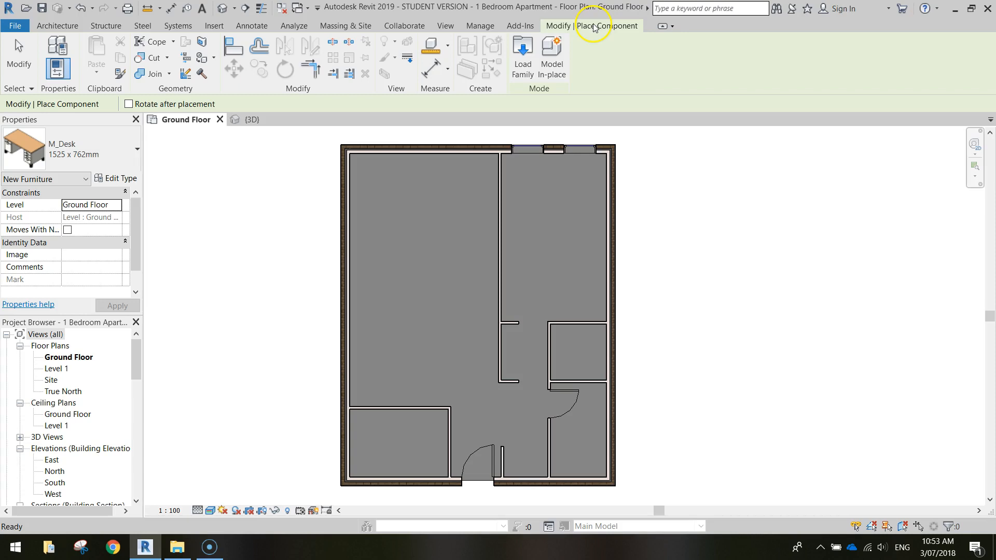
click(523, 56)
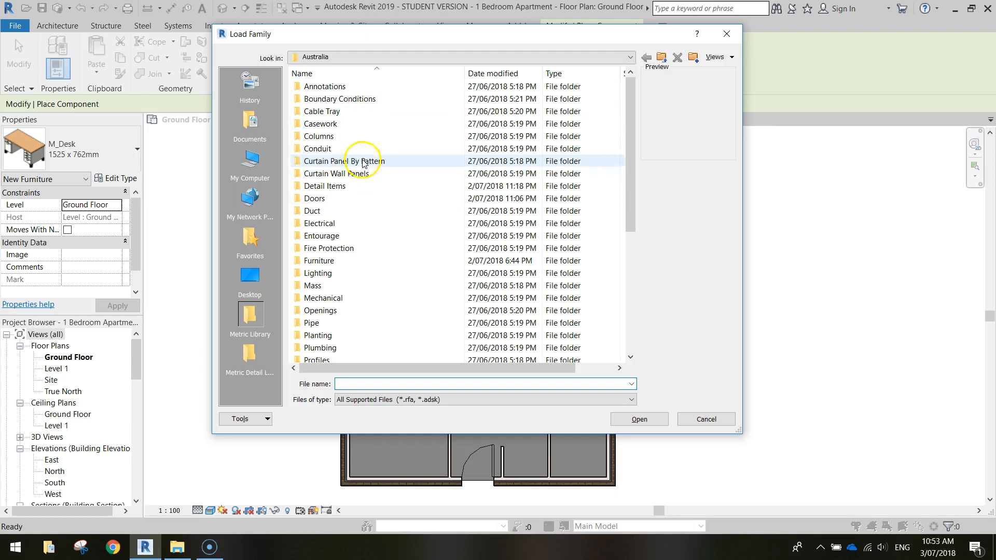
drag(737, 430, 826, 478)
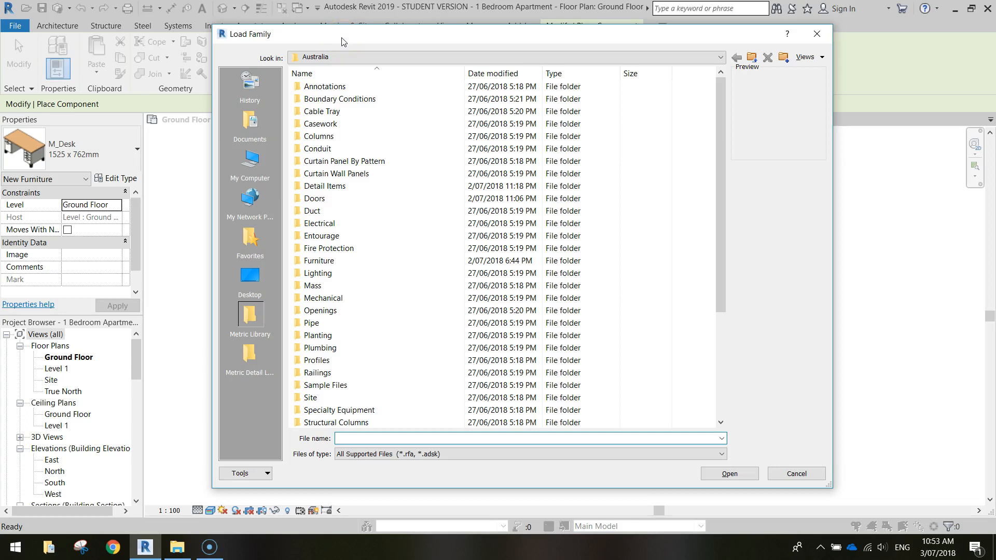
click(319, 260)
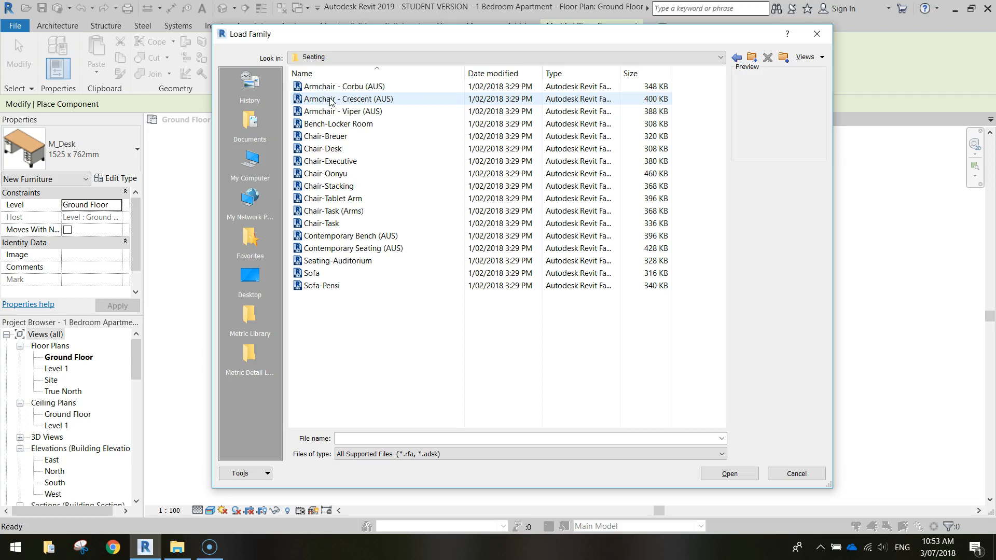
click(325, 136)
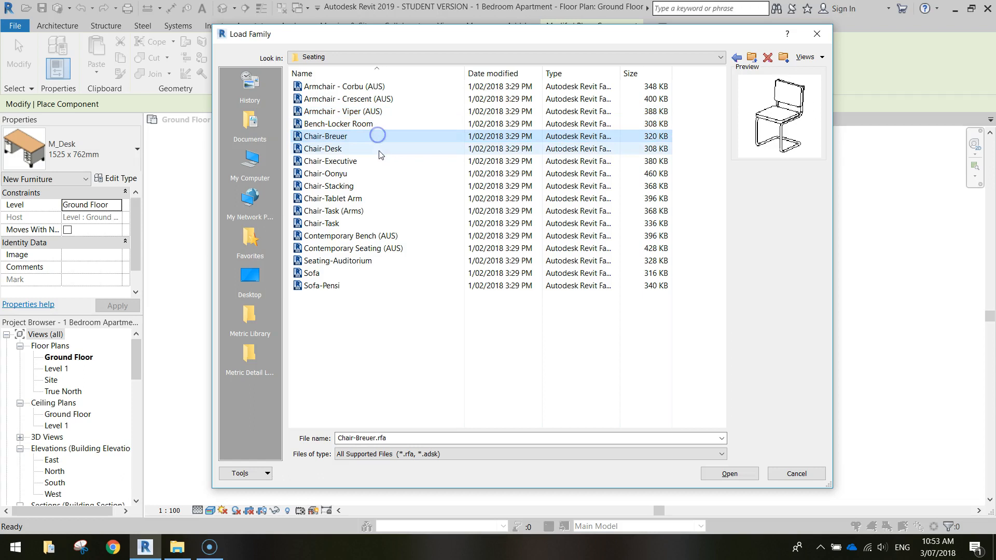
click(313, 273)
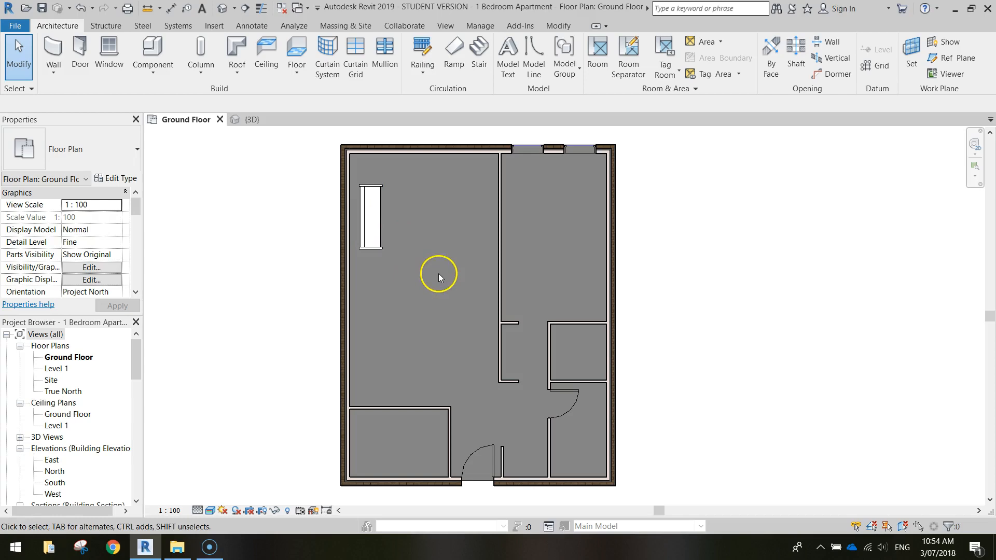
click(252, 119)
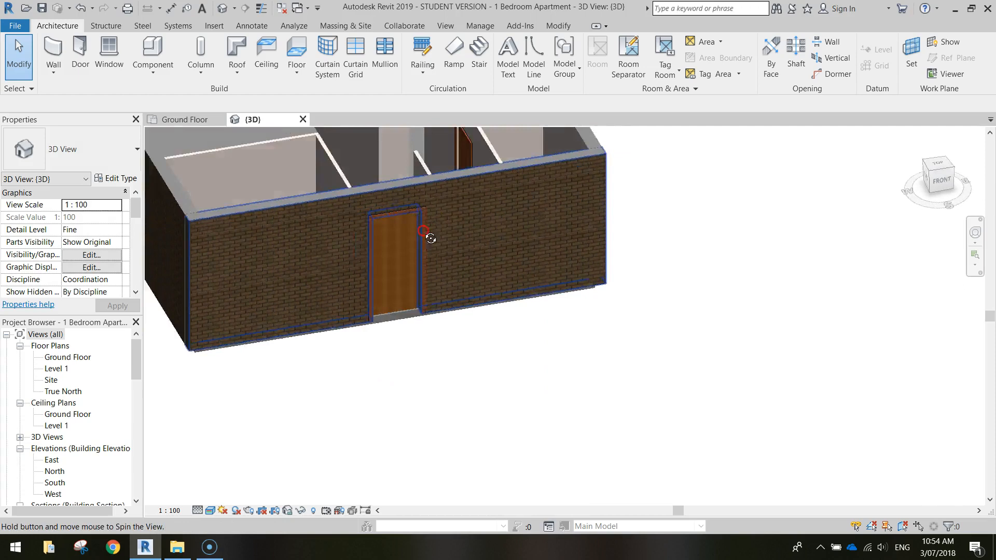
drag(431, 238, 324, 229)
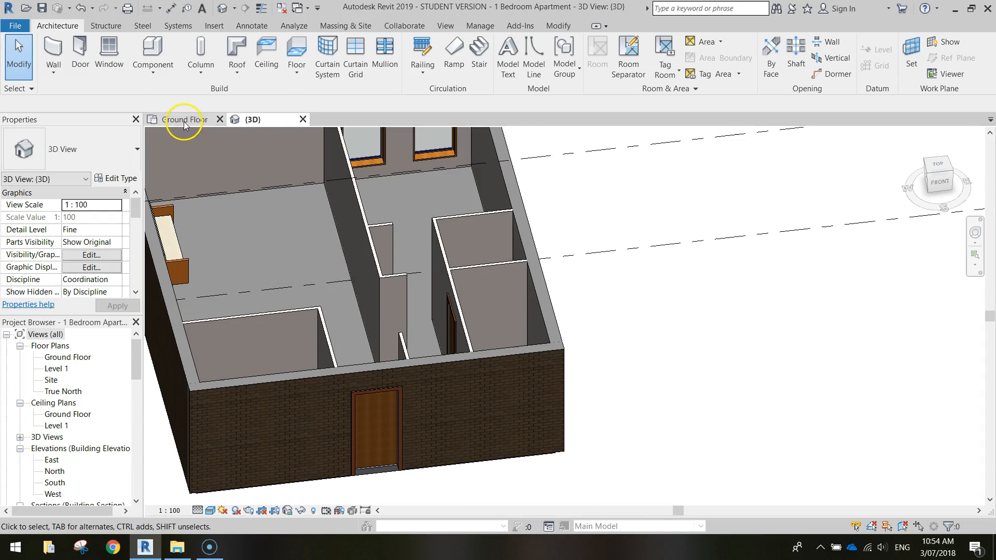
click(184, 120)
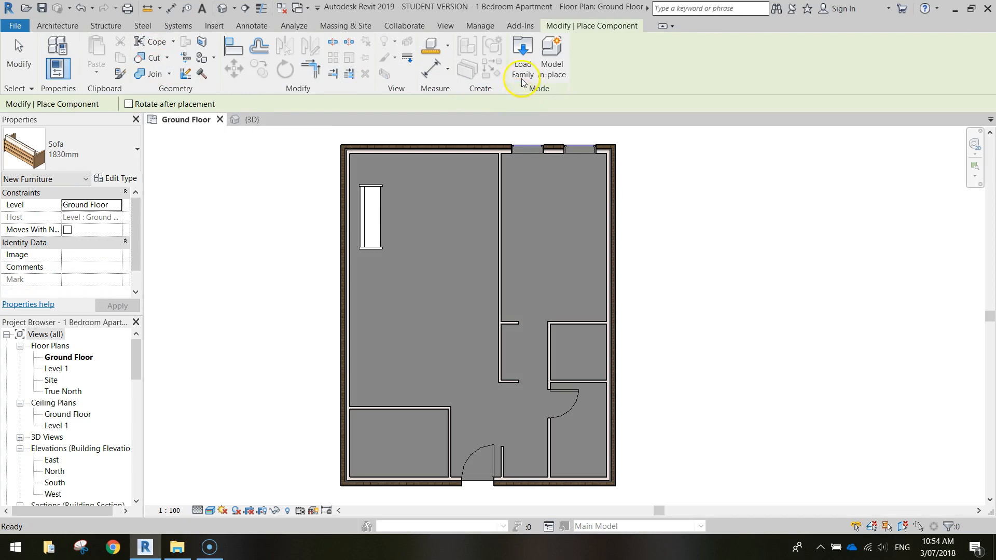
Load Table-Dining Round w Chairs from Furniture > Tables and place it in the living area.
click(522, 51)
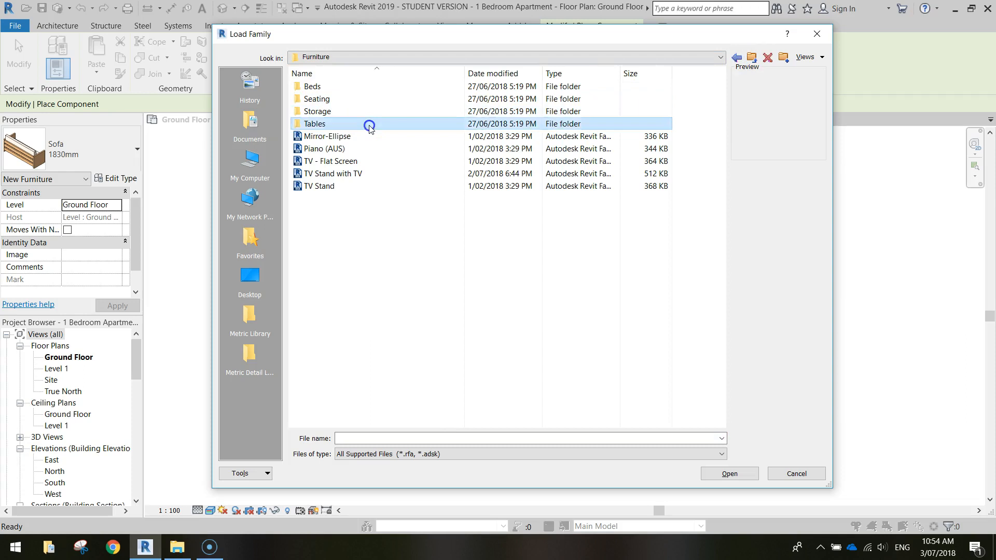
click(796, 473)
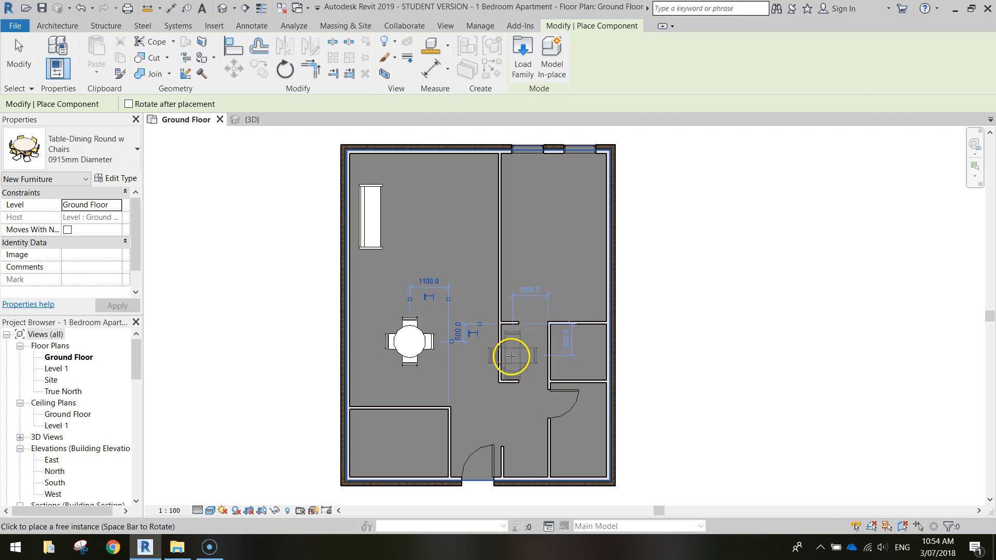
click(253, 119)
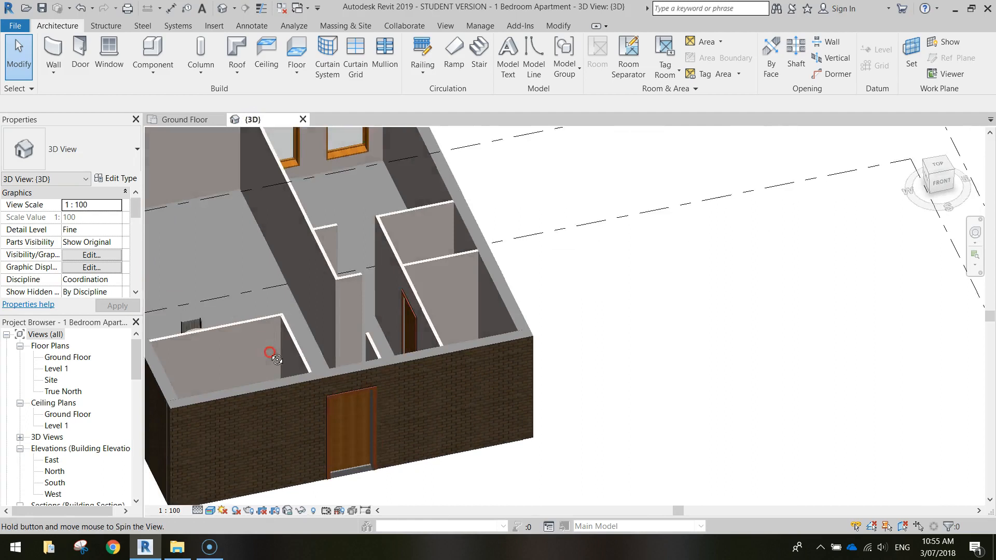
Inspect the dining table in 3D, then bring up the library to load a bed.
drag(268, 353, 422, 238)
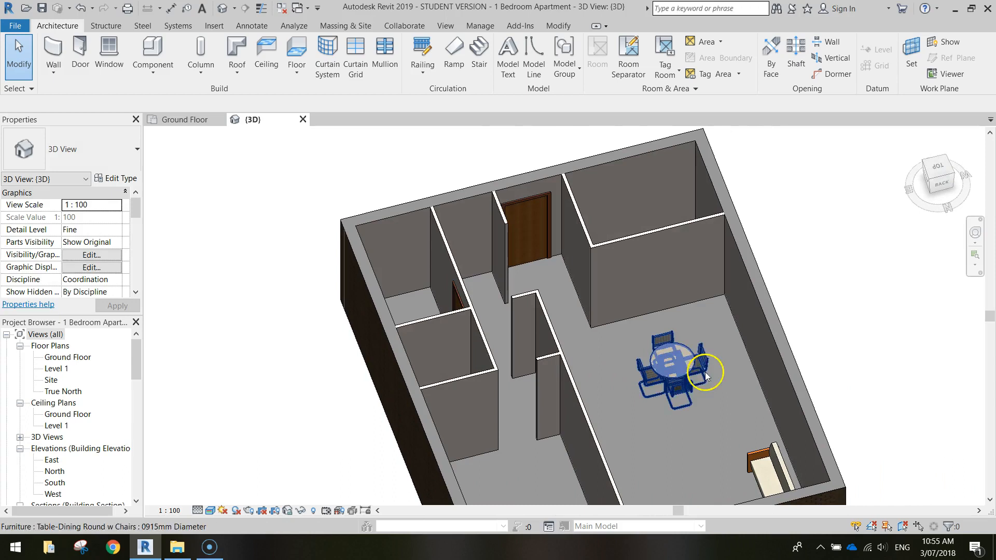
click(185, 120)
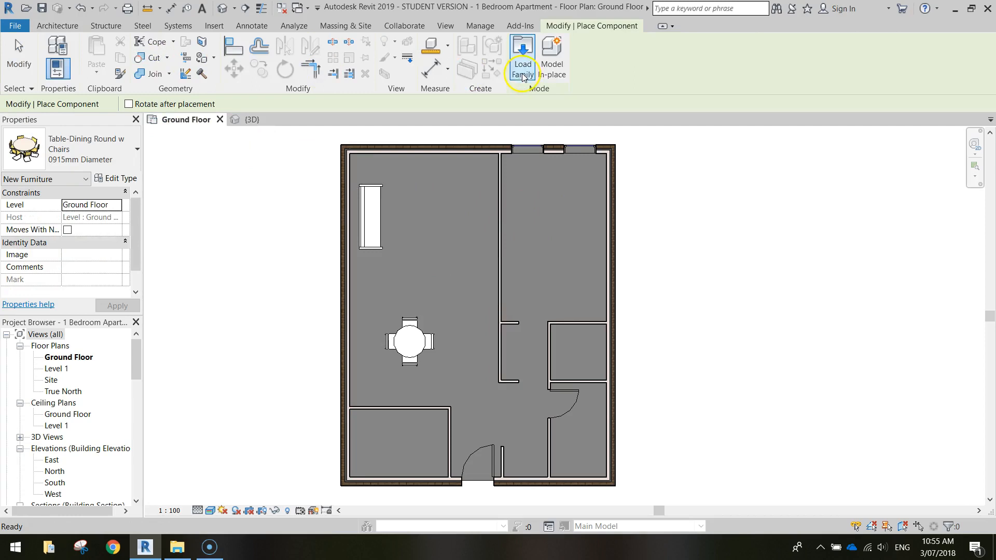
click(522, 53)
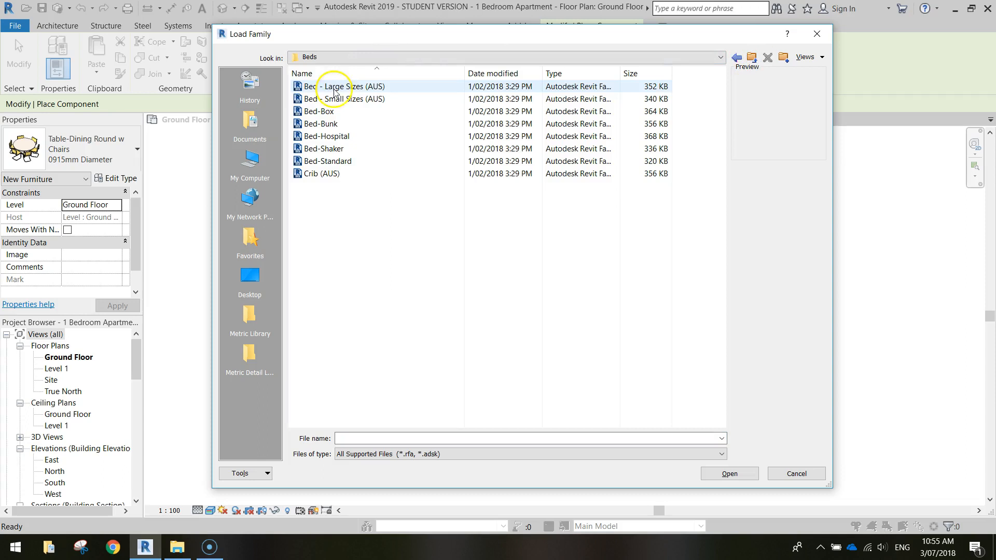
Load Bed - Large Sizes (AUS) and set it to the Queen type.
click(728, 473)
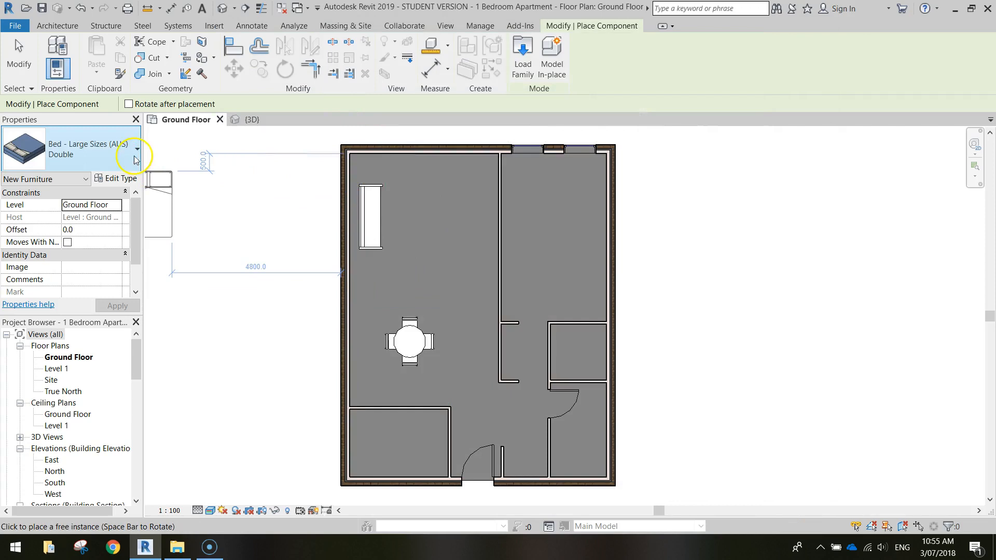
click(136, 149)
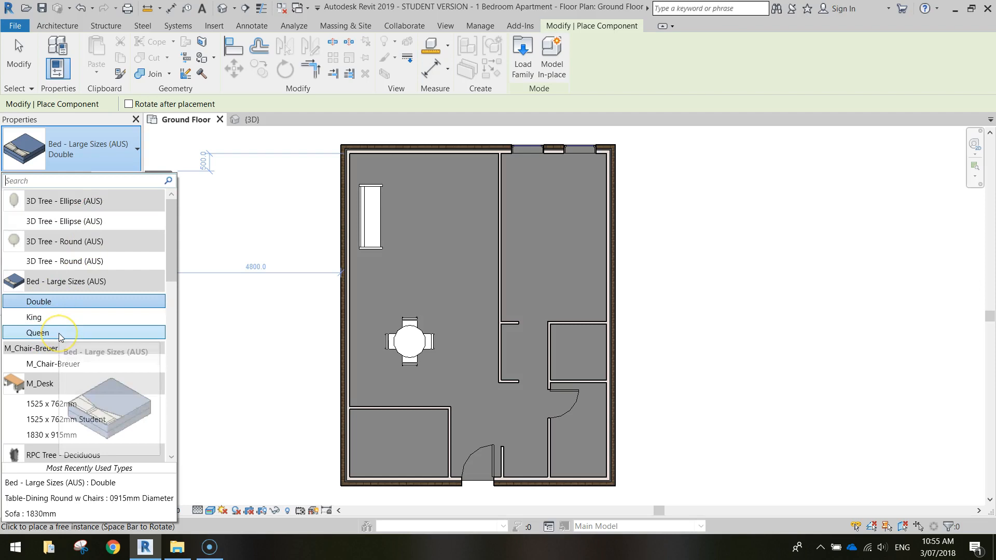
click(35, 332)
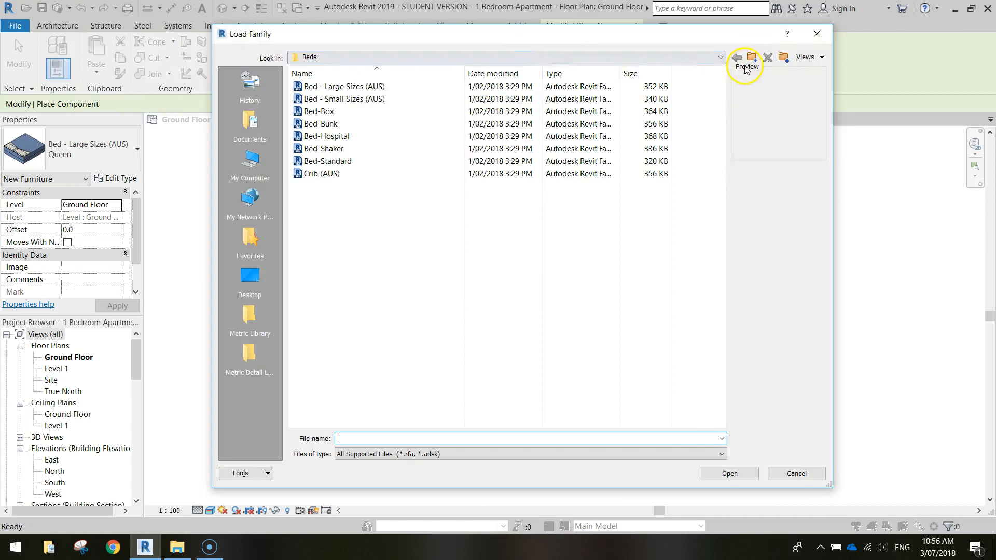
Load Passage Opening-Elliptical Arch from the Openings folder for the lower-left room's walls.
click(737, 58)
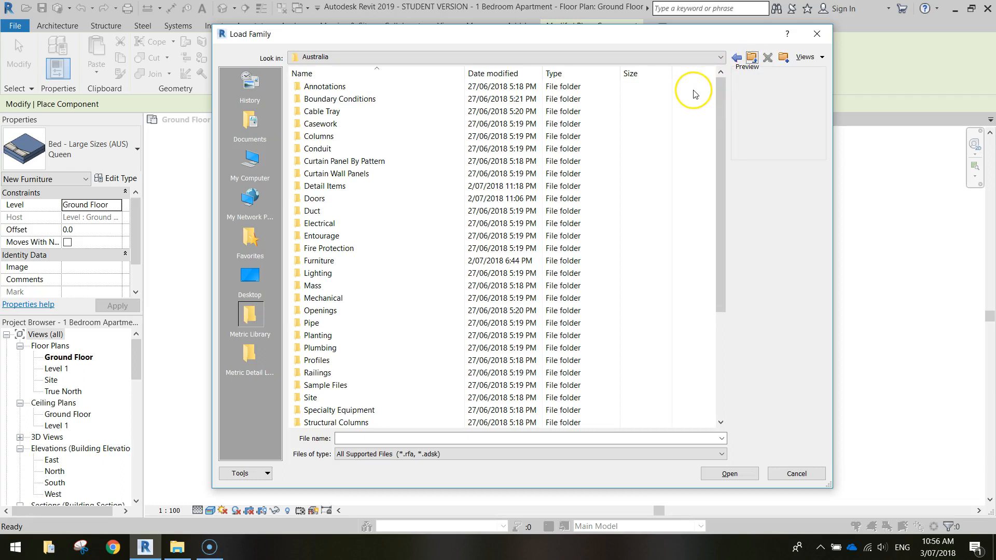
mouse_move(376, 437)
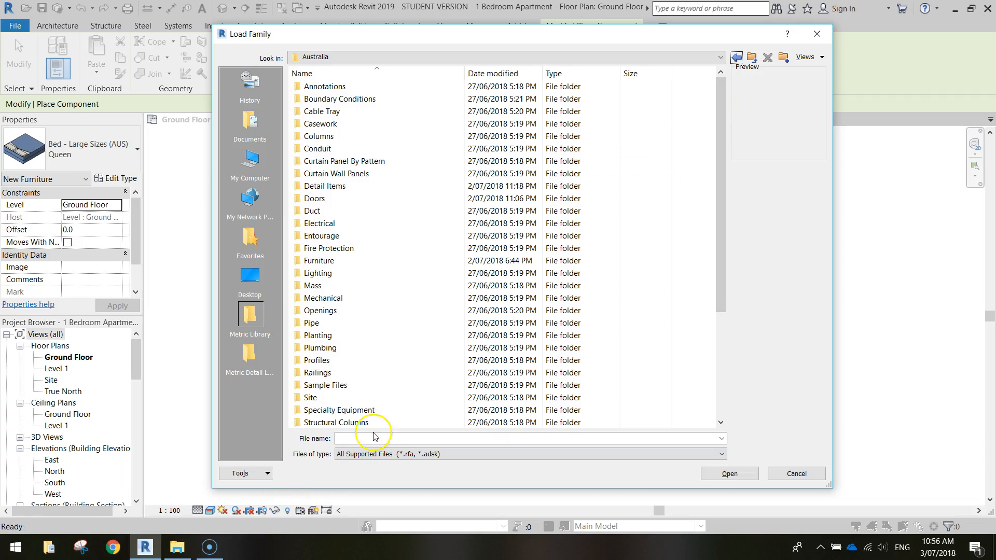
double_click(320, 310)
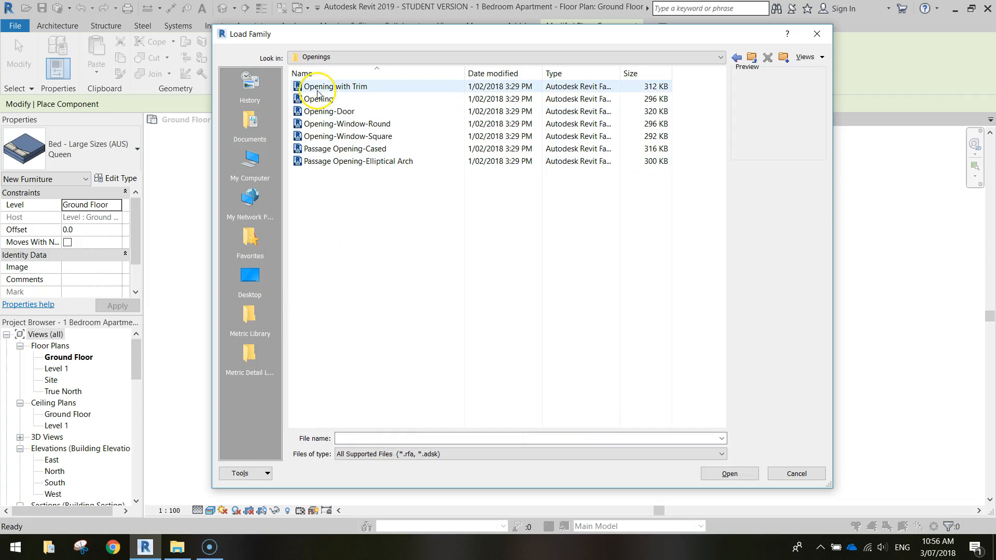
click(328, 111)
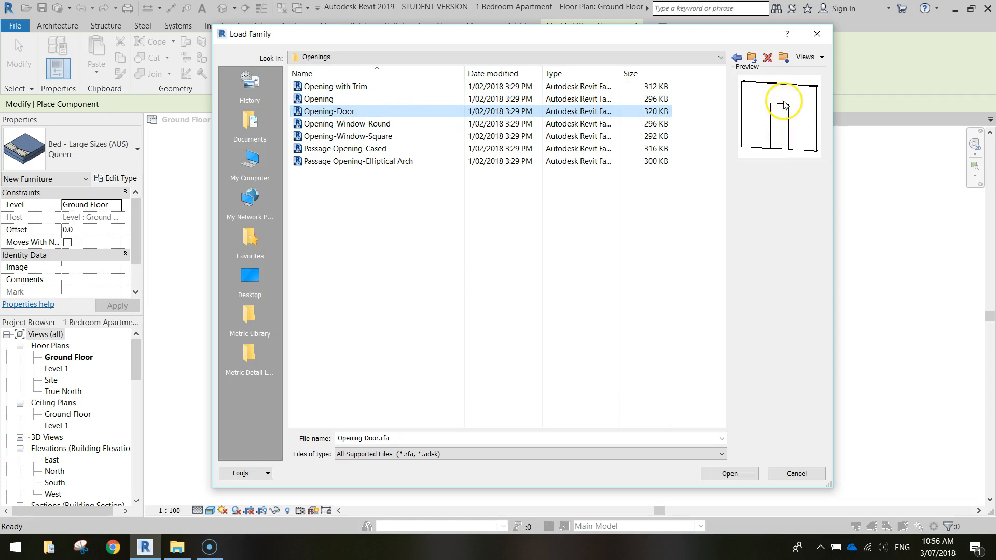
click(344, 148)
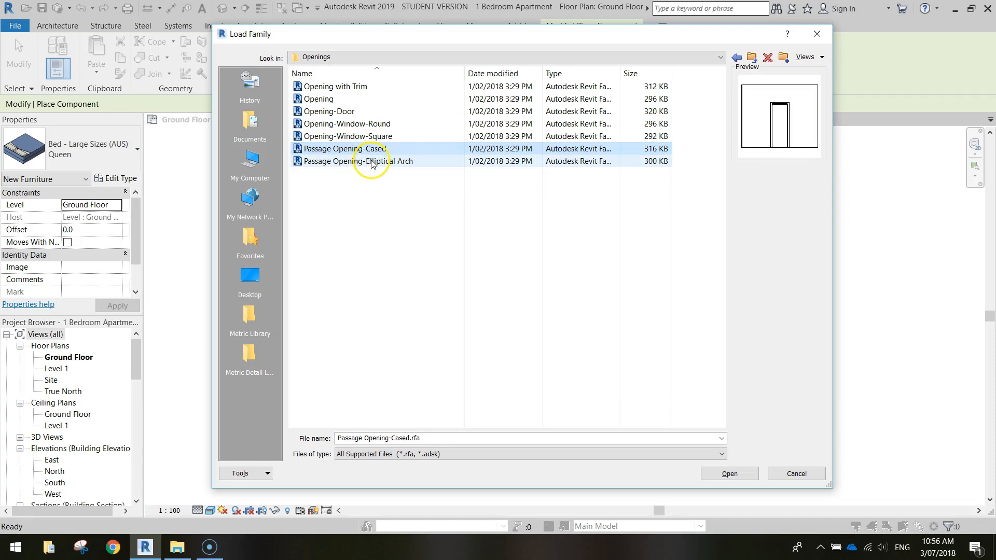
click(356, 161)
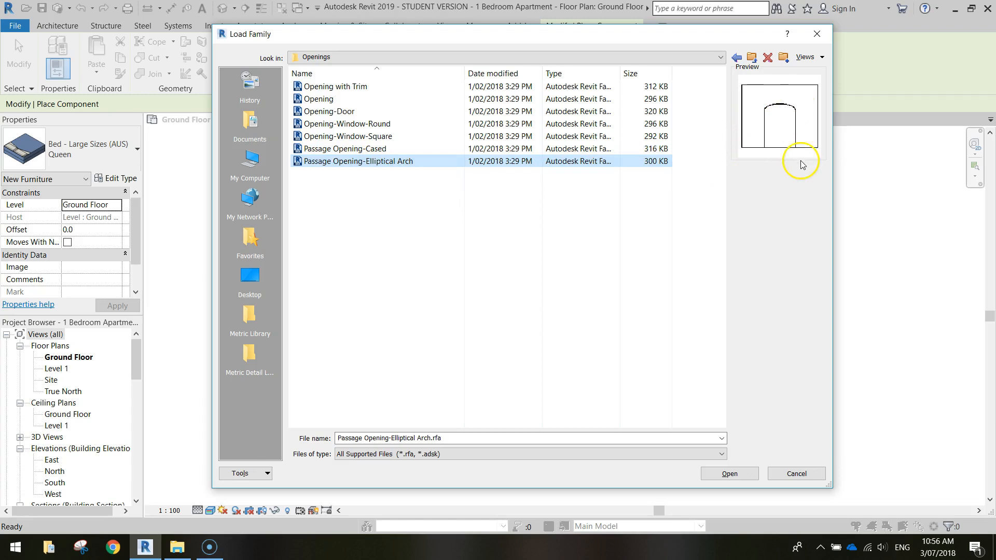
click(728, 473)
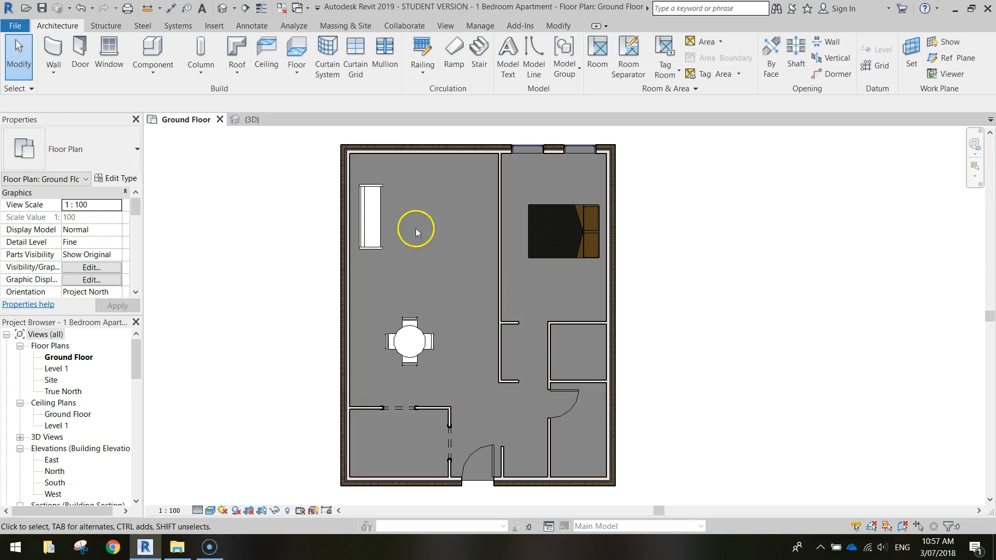
Check the arched openings in the 3D view of the apartment.
click(250, 120)
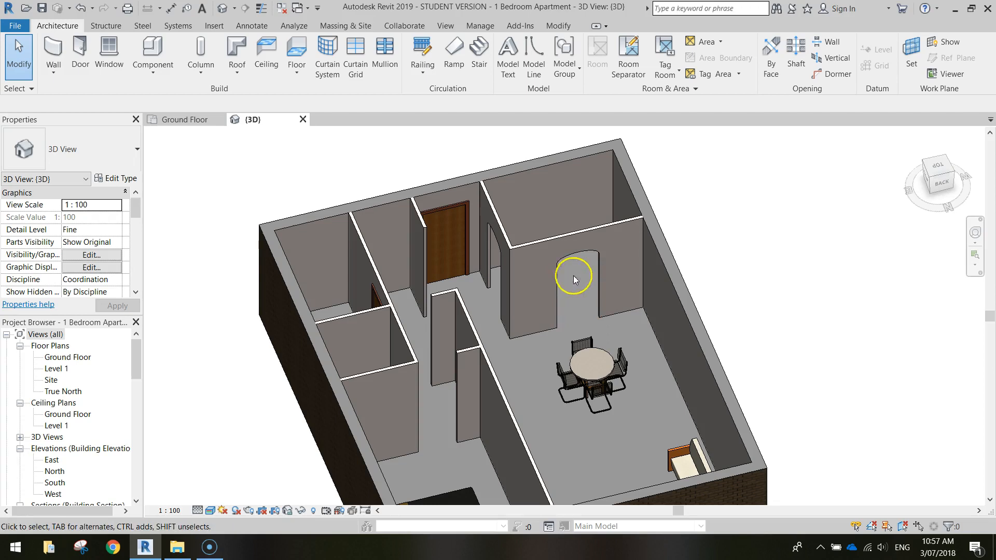
drag(573, 279, 715, 312)
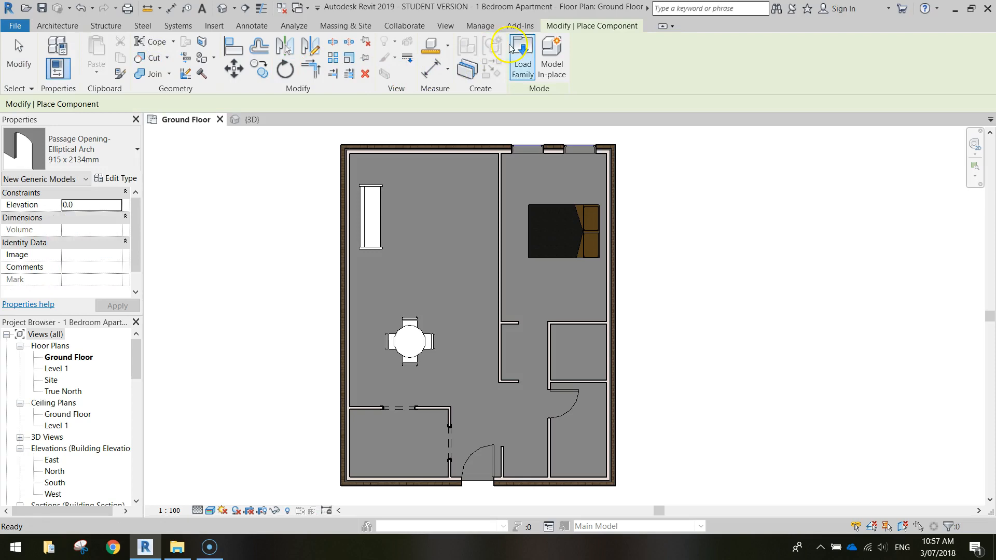
Load Passage Opening-Cased for an interior wall and review the apartment in 3D.
click(522, 51)
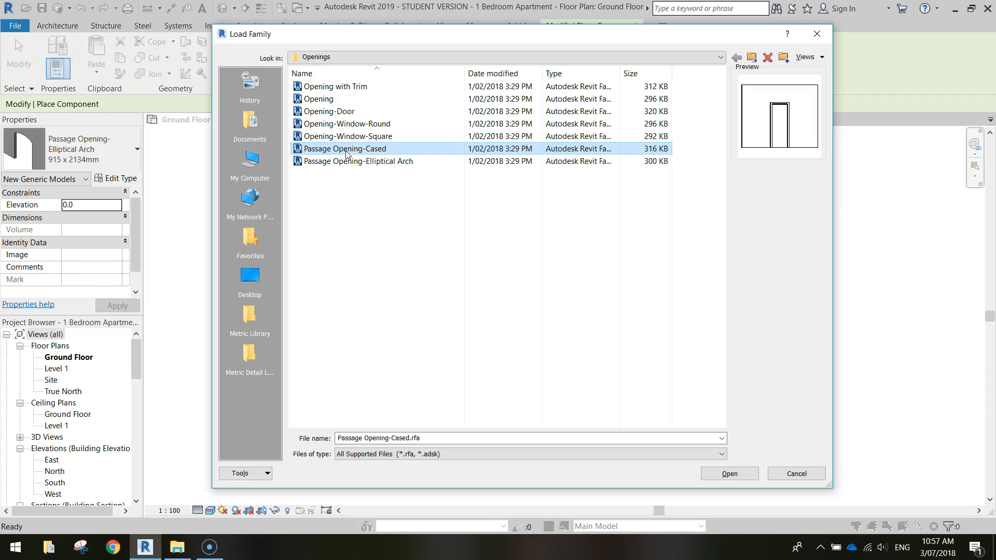
click(728, 473)
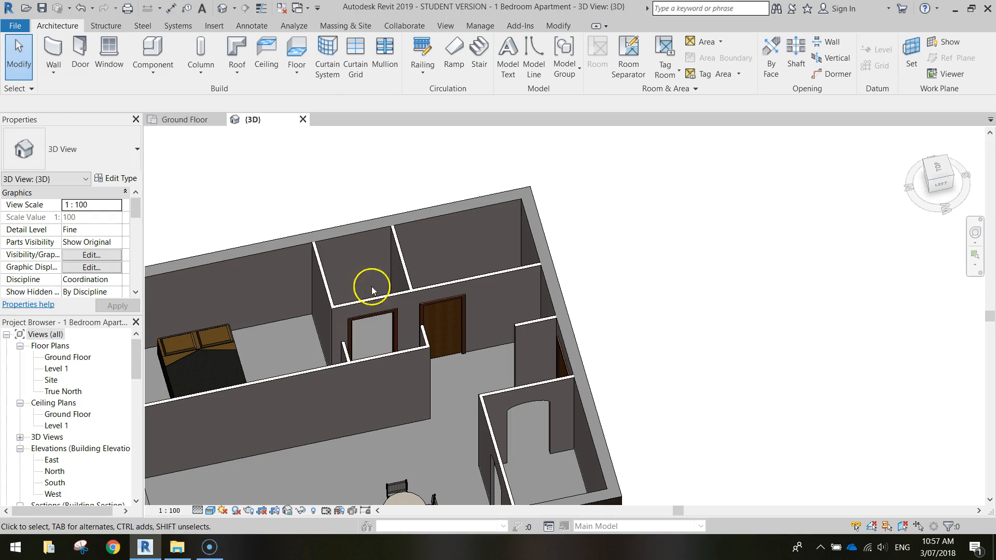
drag(372, 289, 476, 294)
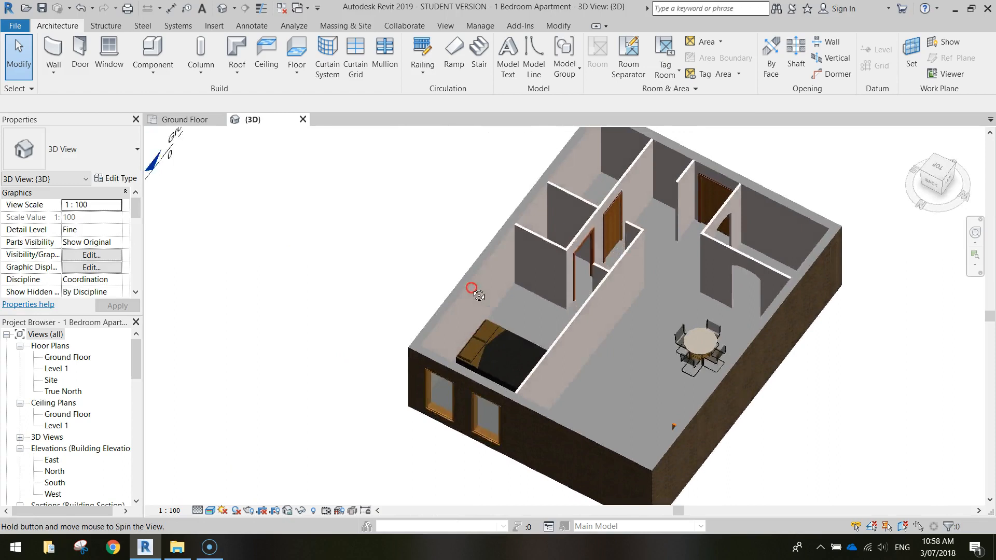